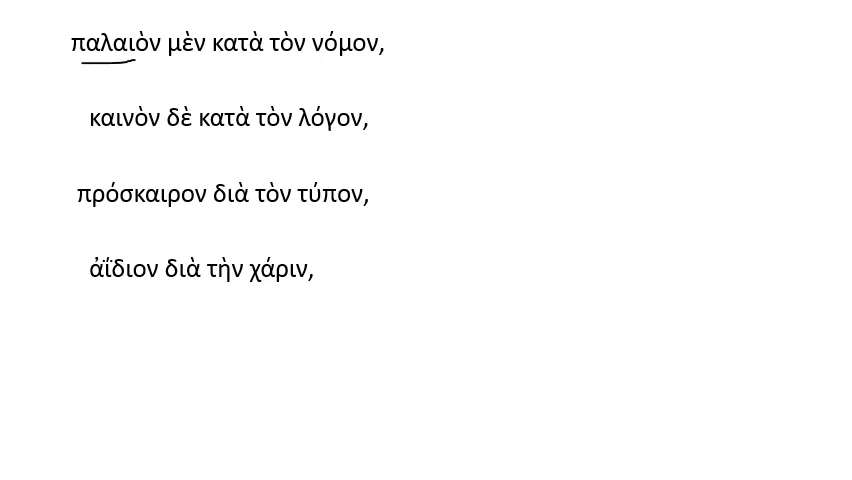
# Step: Underline the parallel words in the first line and the repeated preposition in the last line
pyautogui.moveTo(104, 140); pyautogui.dragTo(164, 140)
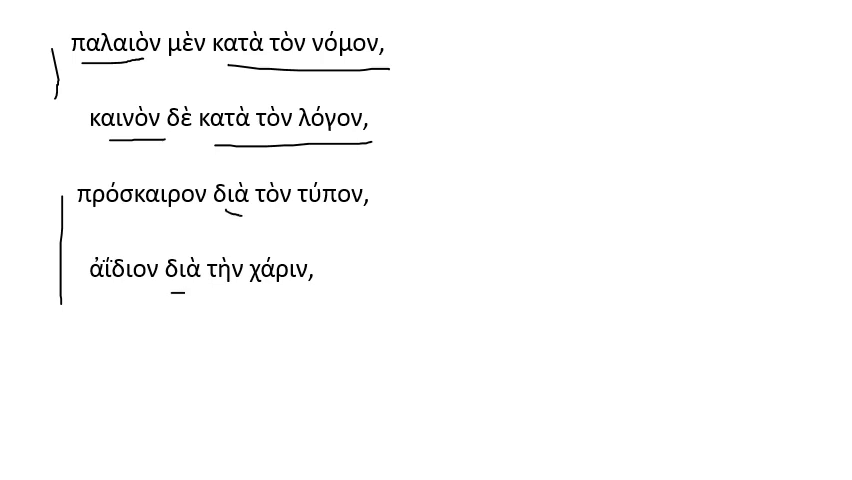
pyautogui.moveTo(220, 292); pyautogui.dragTo(344, 288)
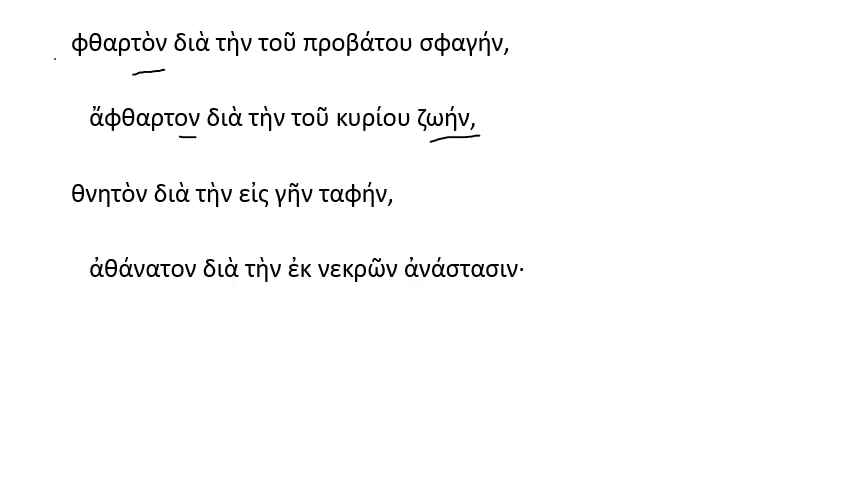
# Step: Underline a matching word ending and link the parallel phrases of the mortal/immortal lines
pyautogui.moveTo(62, 58); pyautogui.dragTo(68, 140)
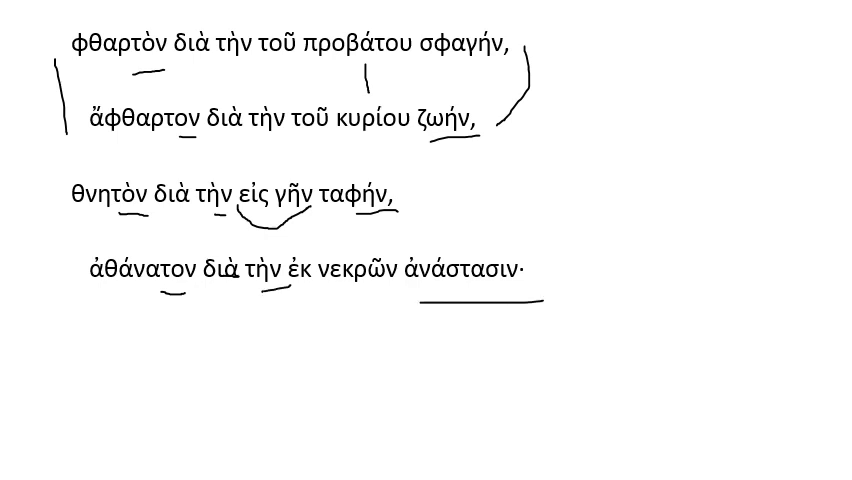
pyautogui.moveTo(304, 300); pyautogui.dragTo(376, 298)
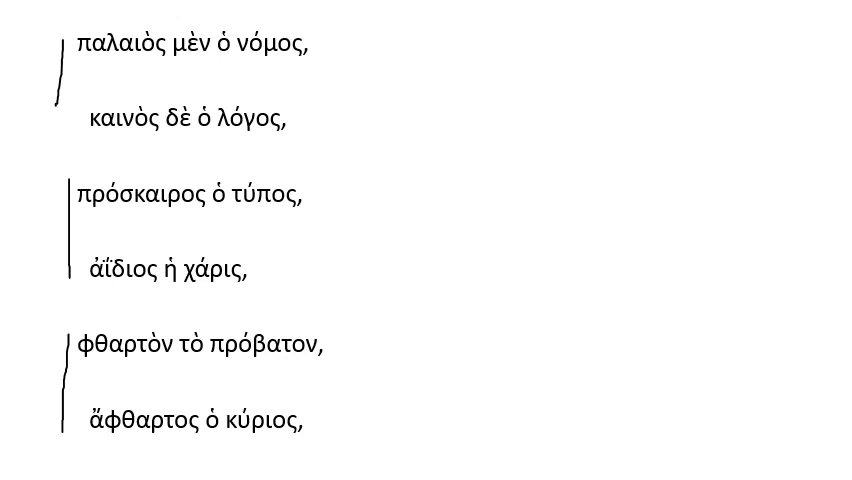
# Step: Bracket a pair of contrasting lines among the old-law/new-word summary lines
pyautogui.moveTo(216, 60); pyautogui.dragTo(330, 64)
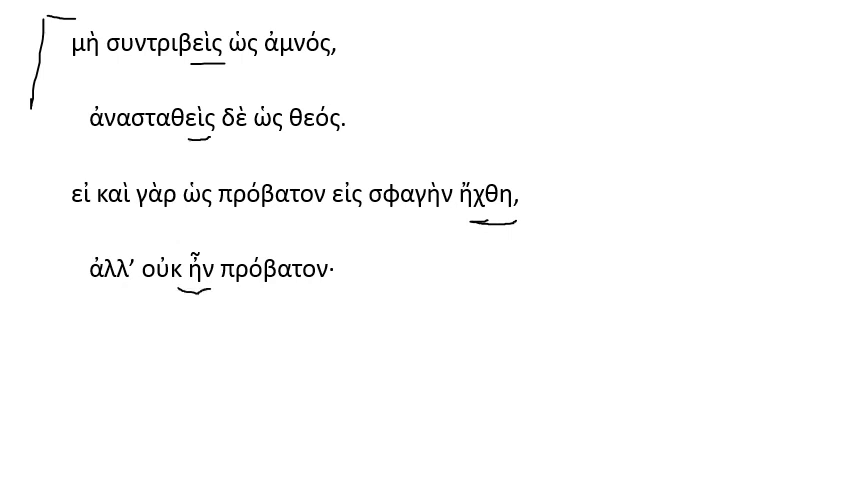
# Step: Underline the matching verb endings συντριβεὶς and ἀνασταθεὶς in the lamb-and-sheep couplet
pyautogui.moveTo(144, 298); pyautogui.dragTo(190, 296)
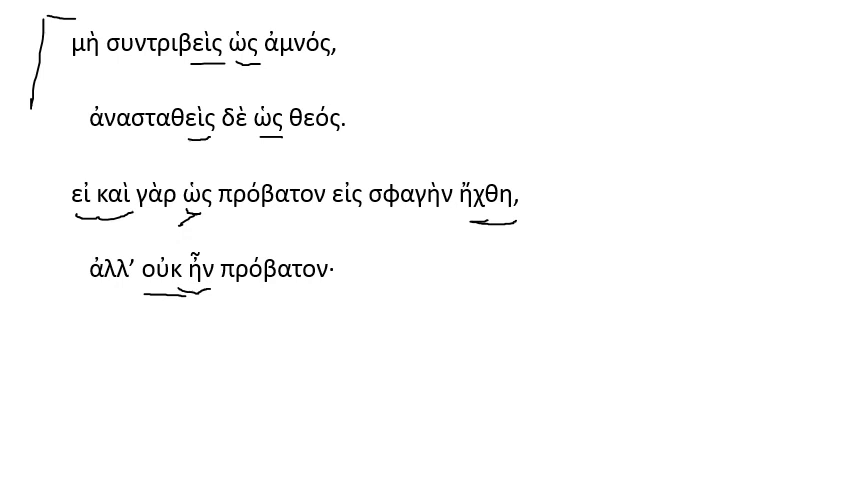
pyautogui.moveTo(330, 216); pyautogui.dragTo(446, 216)
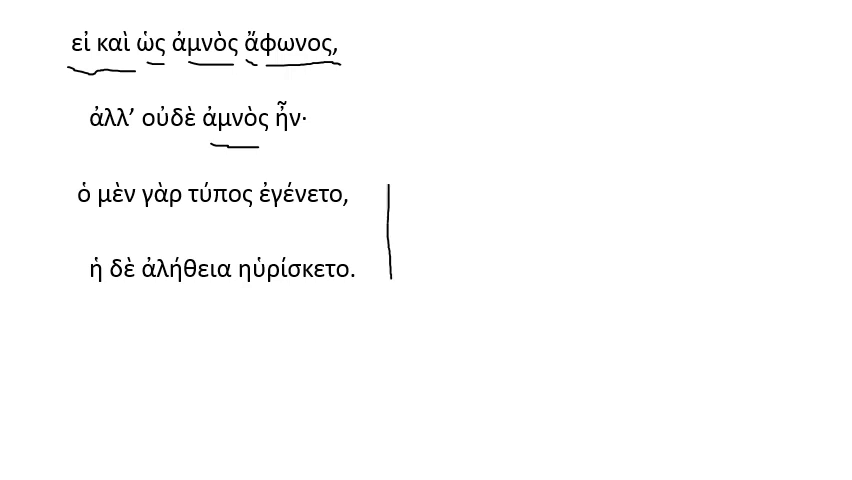
# Step: Draw a dash after the silent-lamb line εἰ καὶ ὡς ἀμνὸς ἄφωνος
pyautogui.moveTo(372, 44); pyautogui.dragTo(418, 44)
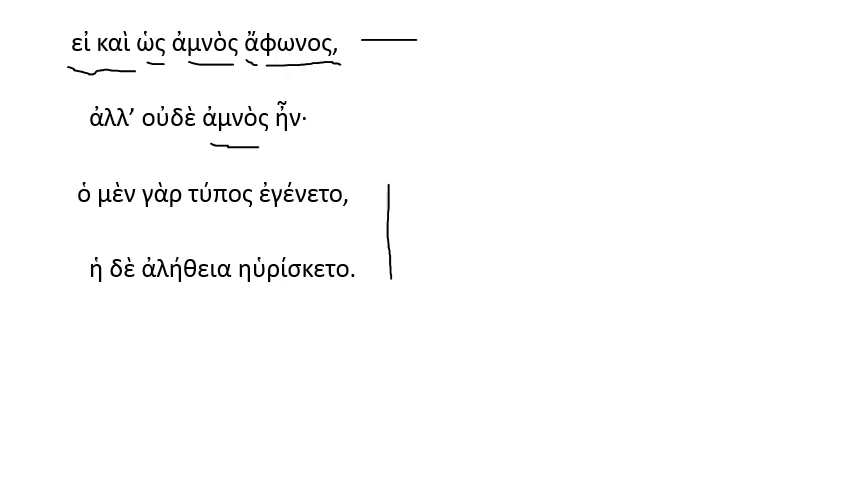
# Step: Bracket the type-and-truth couplet on the left, arc beneath μὲν γὰρ, and underline ἀλήθεια
pyautogui.moveTo(100, 218); pyautogui.dragTo(170, 218)
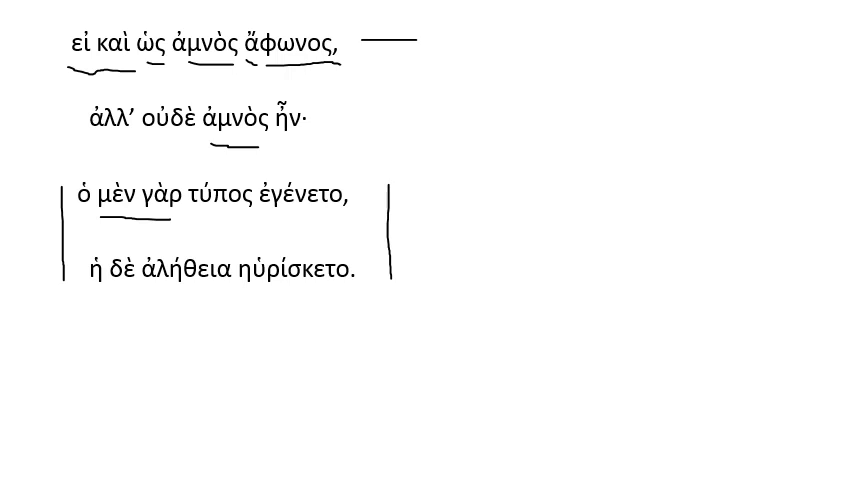
pyautogui.moveTo(100, 216); pyautogui.dragTo(200, 230)
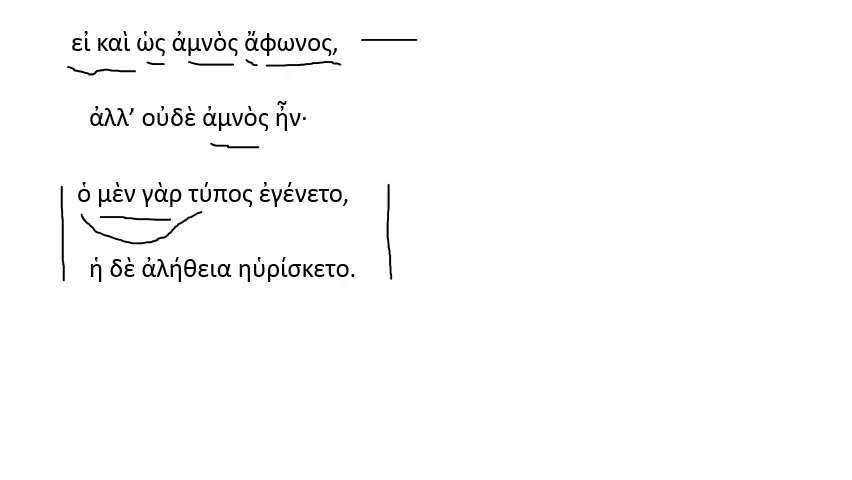
pyautogui.moveTo(150, 304); pyautogui.dragTo(210, 304)
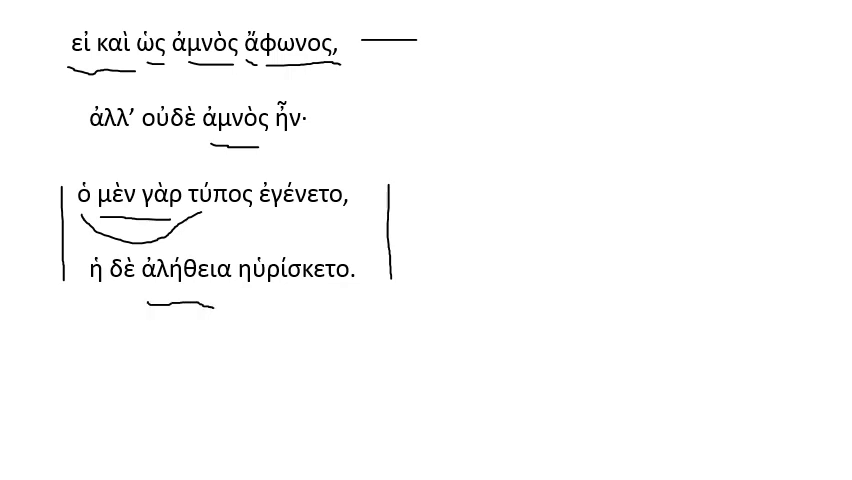